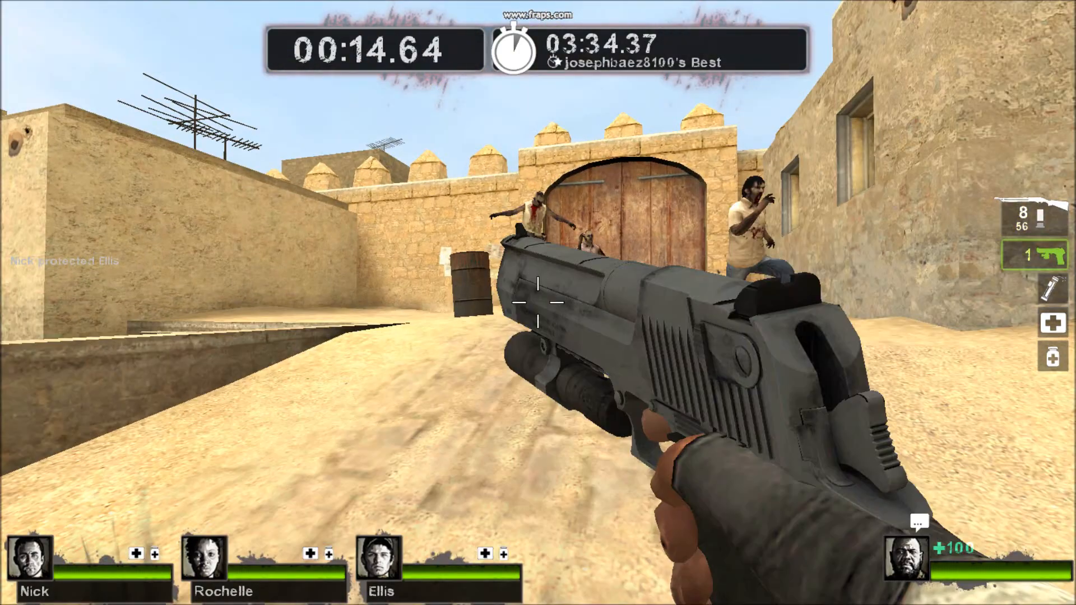
{"action": "left_click", "coordinate": [537, 303]}
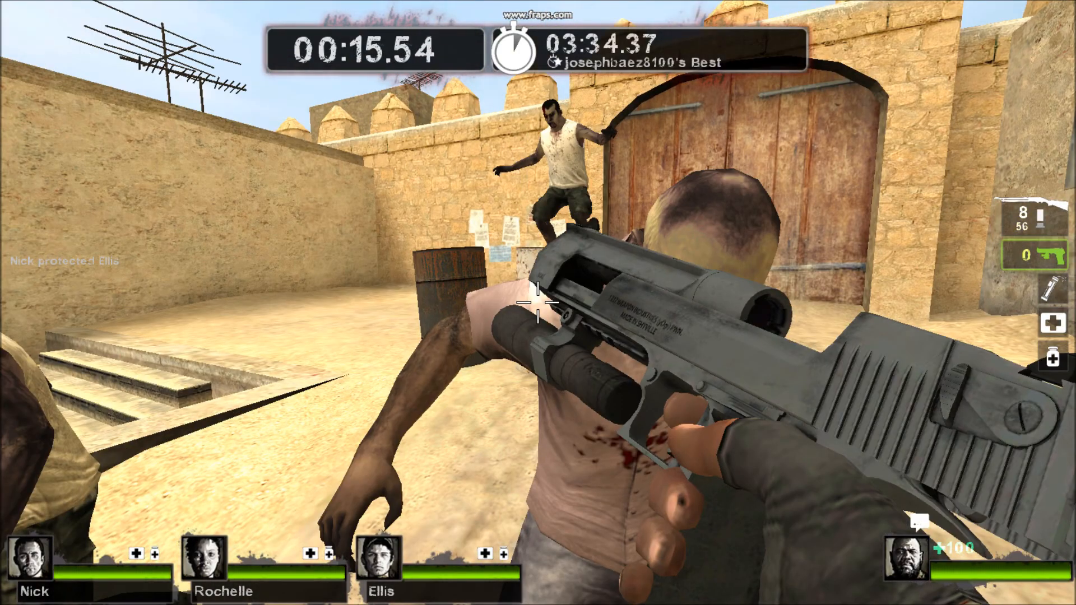